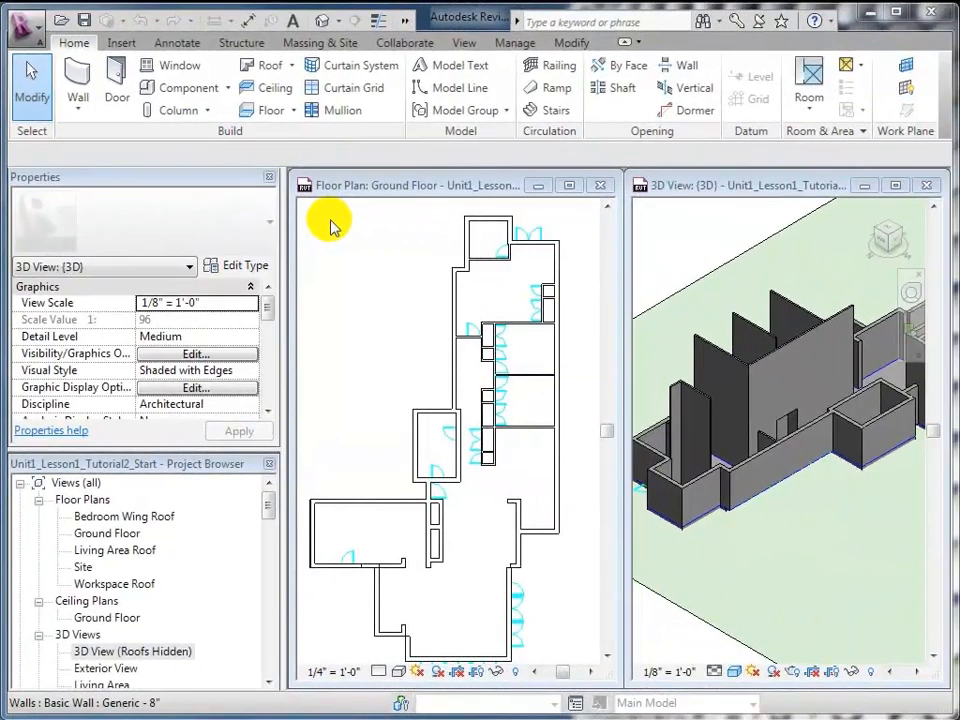
Step: Activate the Ground Floor plan view and start the Door tool
left_click(116, 84)
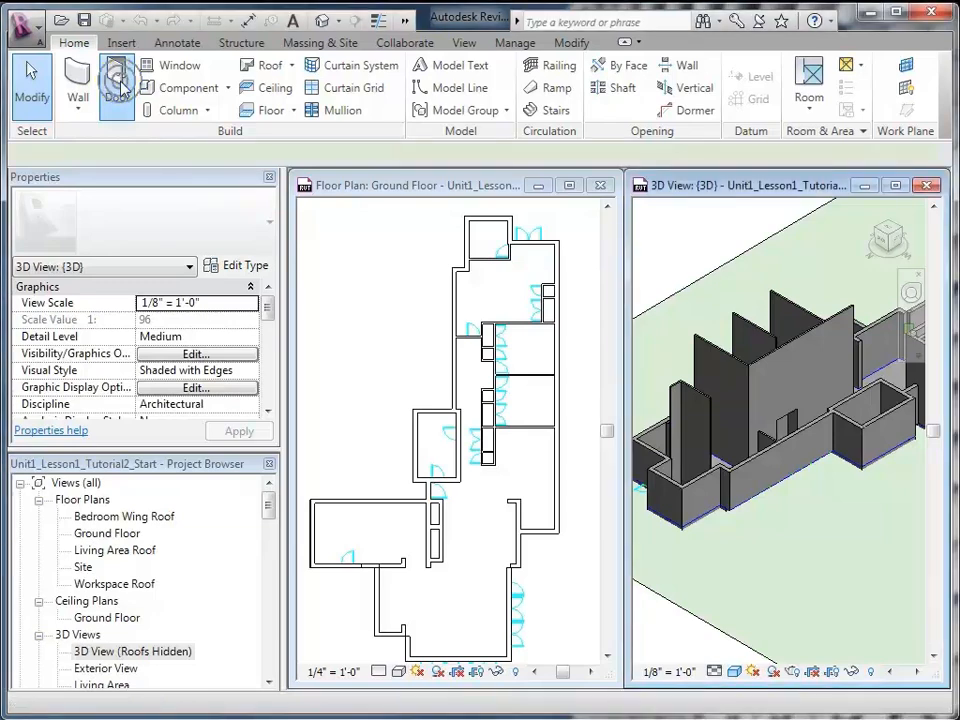
left_click(118, 84)
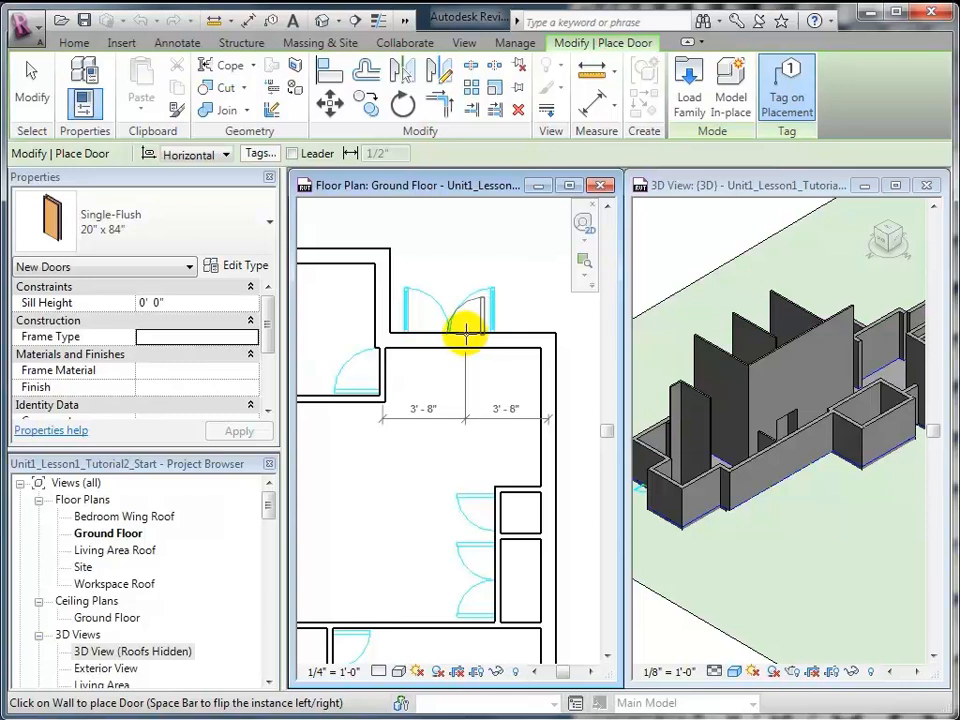
mouse_move(436, 438)
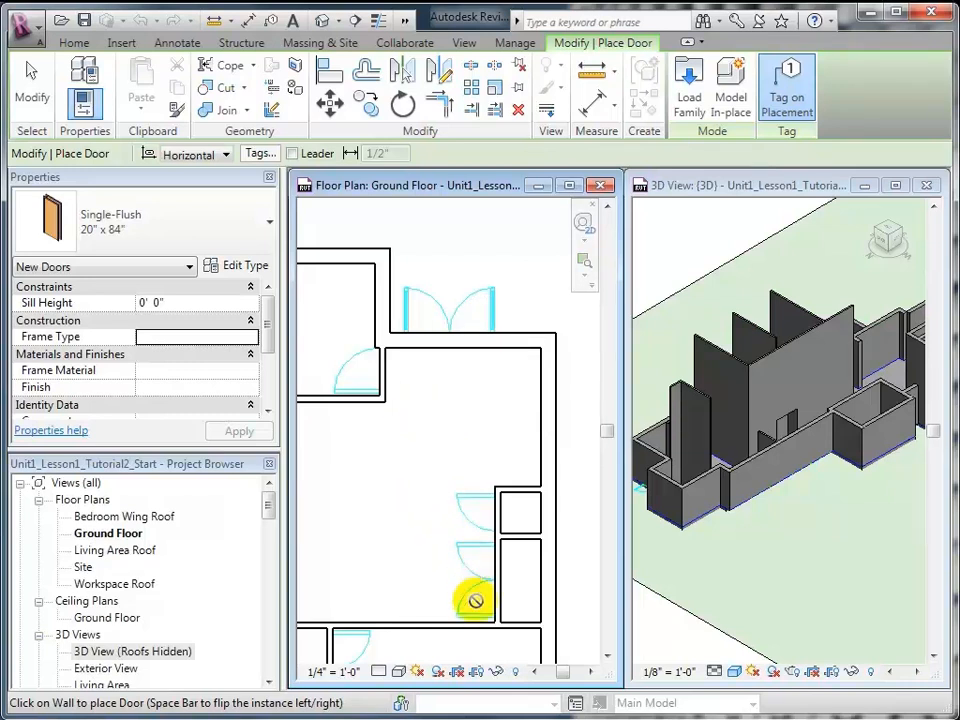
mouse_move(464, 418)
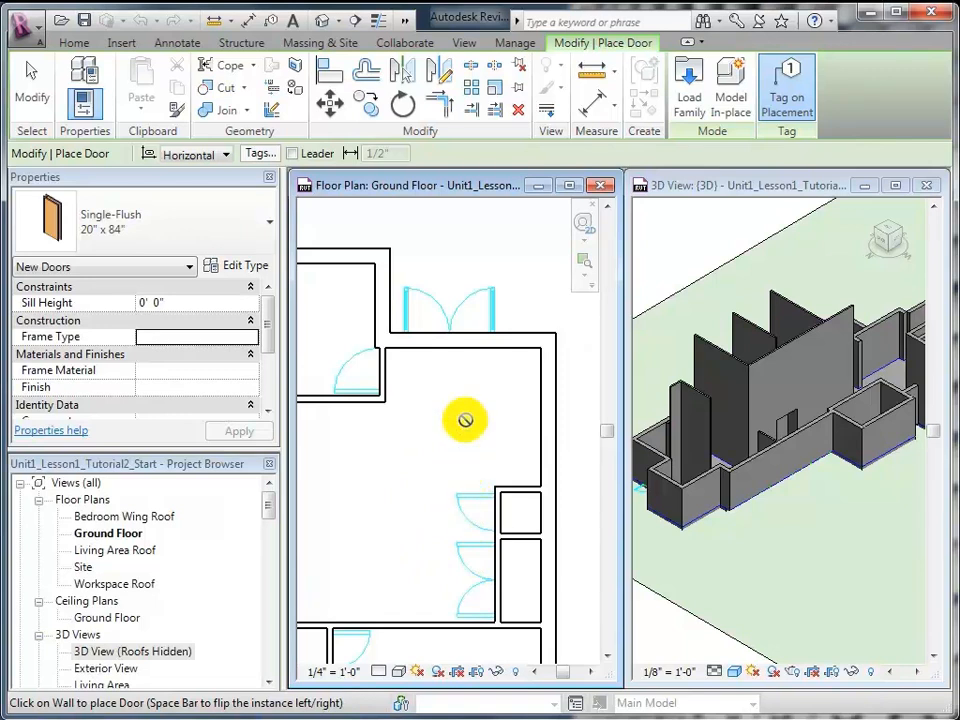
mouse_move(448, 404)
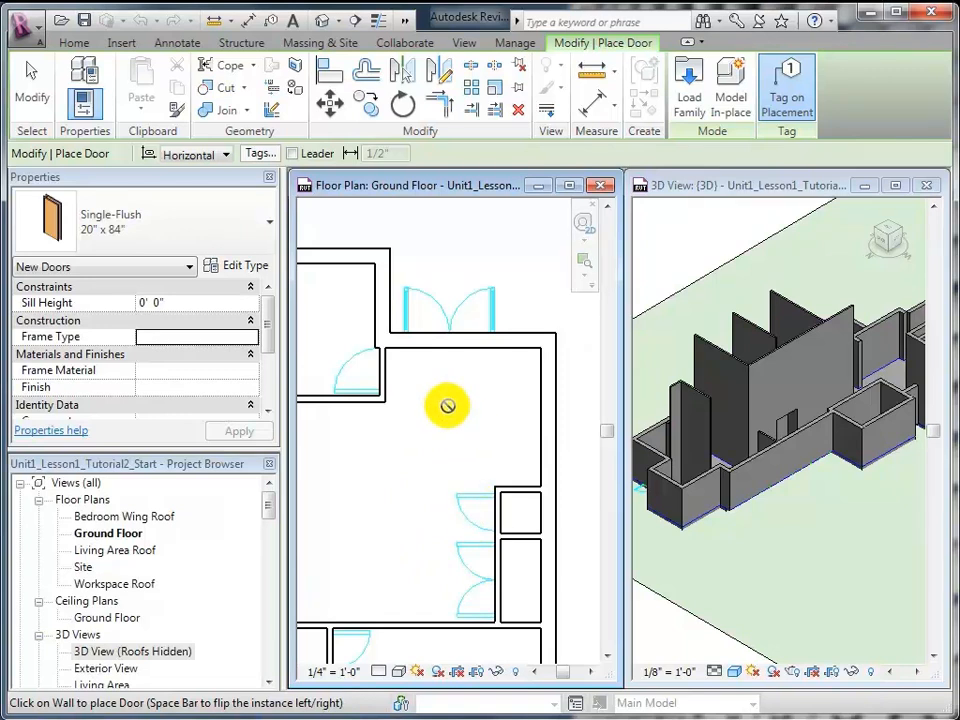
mouse_move(432, 392)
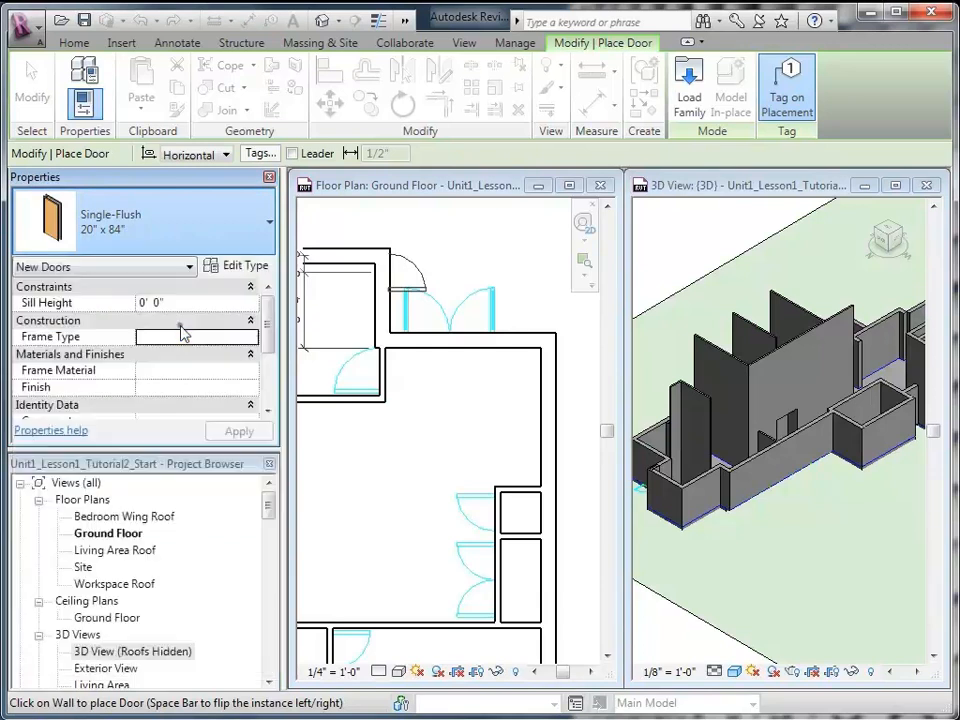
Step: Place a Double-Glass 48x84 door in the top wall of the ground floor
left_click(450, 330)
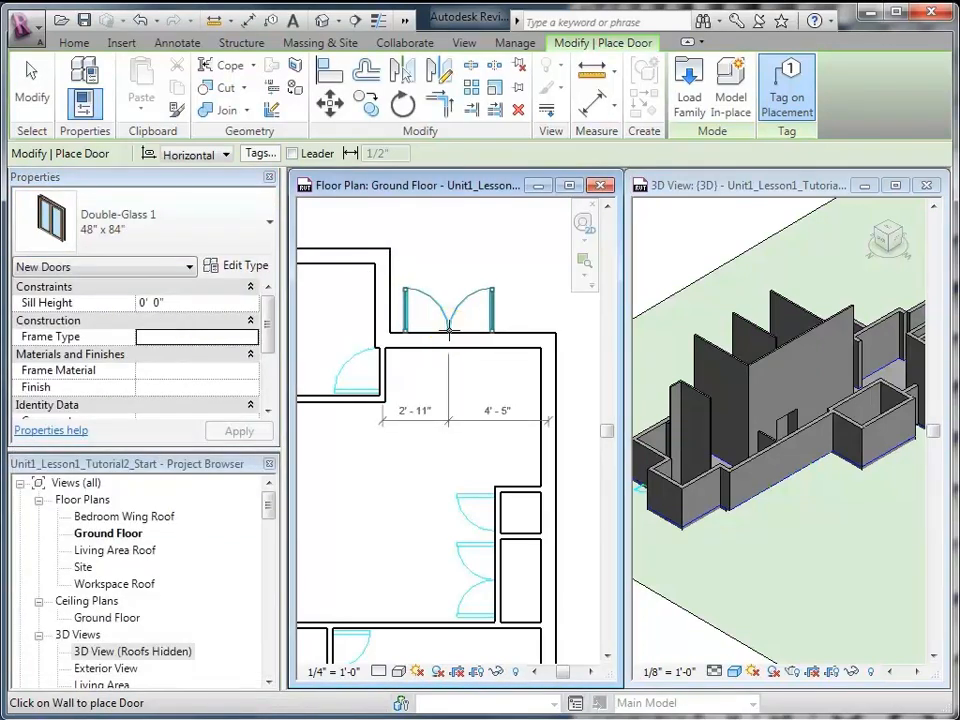
left_click(450, 300)
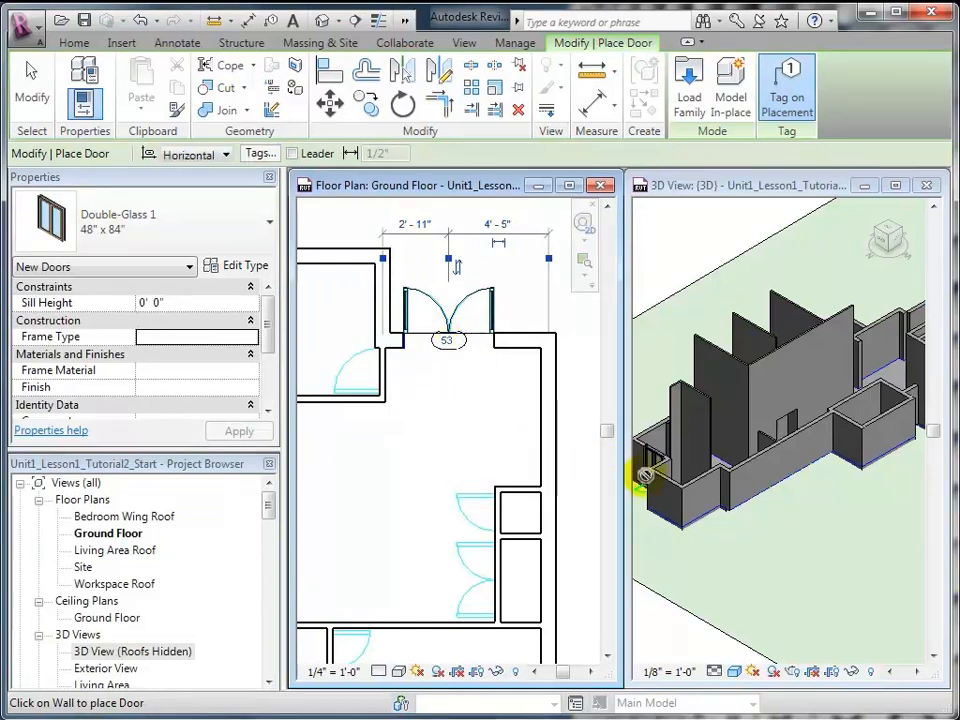
mouse_move(462, 396)
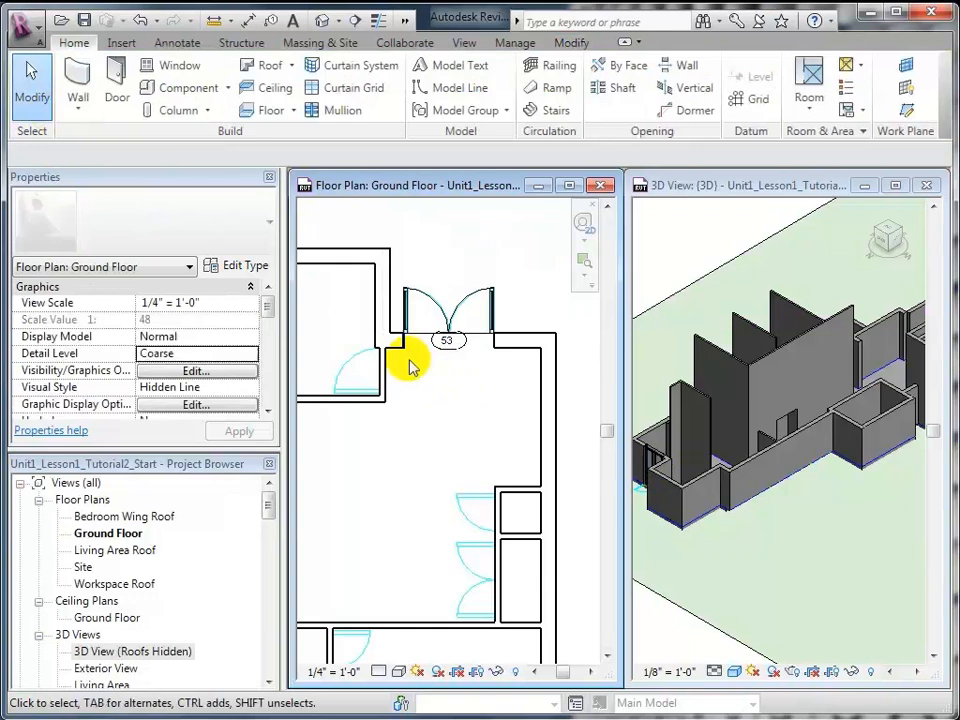
left_click(464, 344)
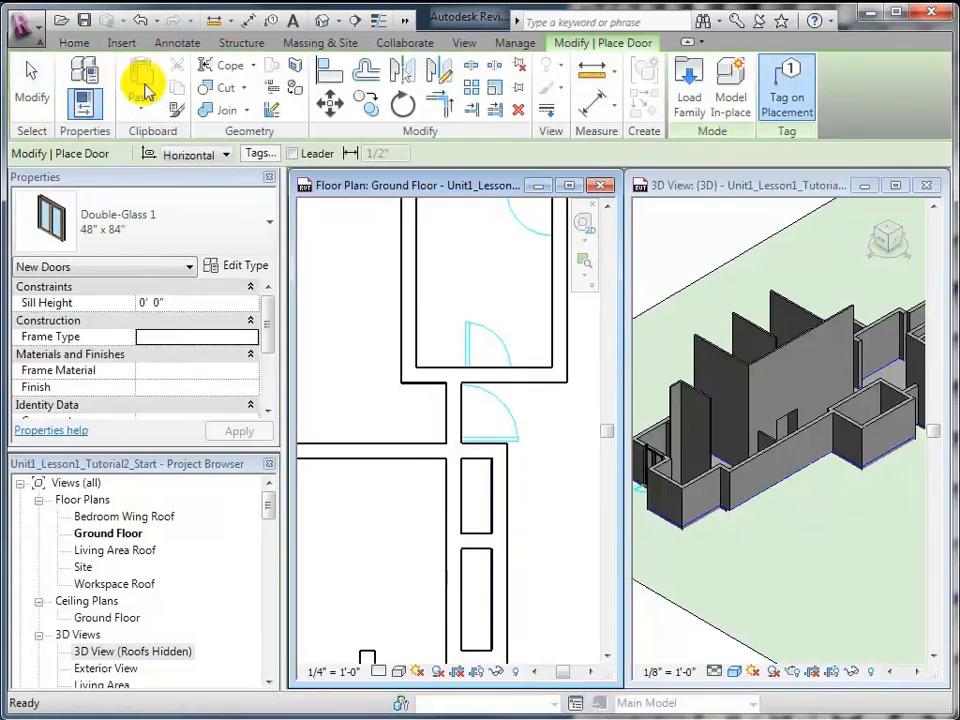
Step: Place a Single-Flush 24x84 door in another ground floor wall
left_click(196, 214)
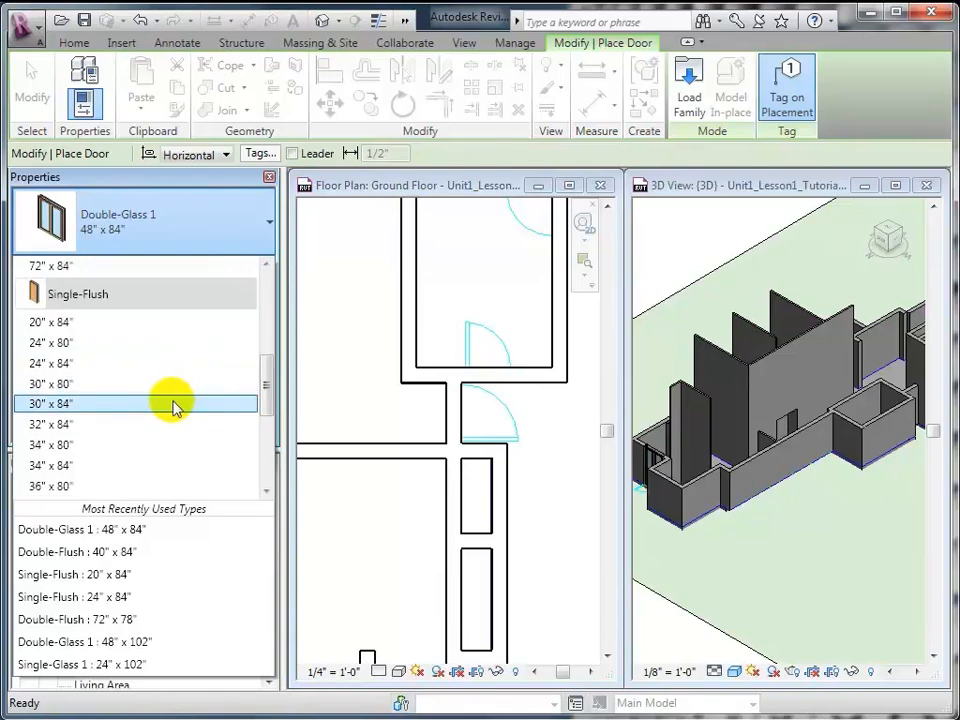
left_click(150, 404)
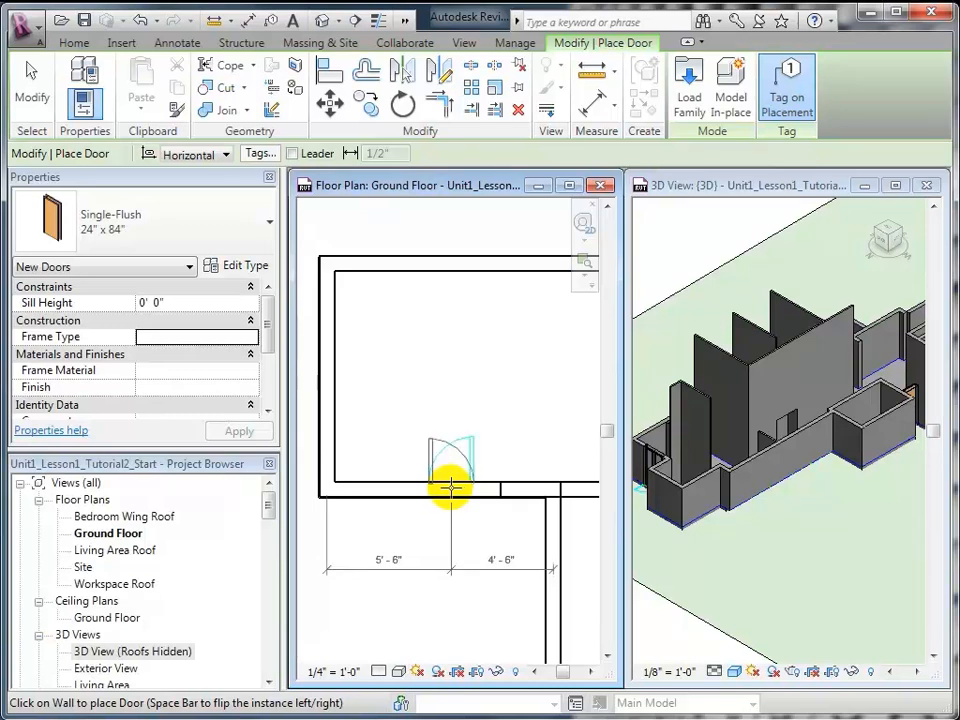
left_click(450, 486)
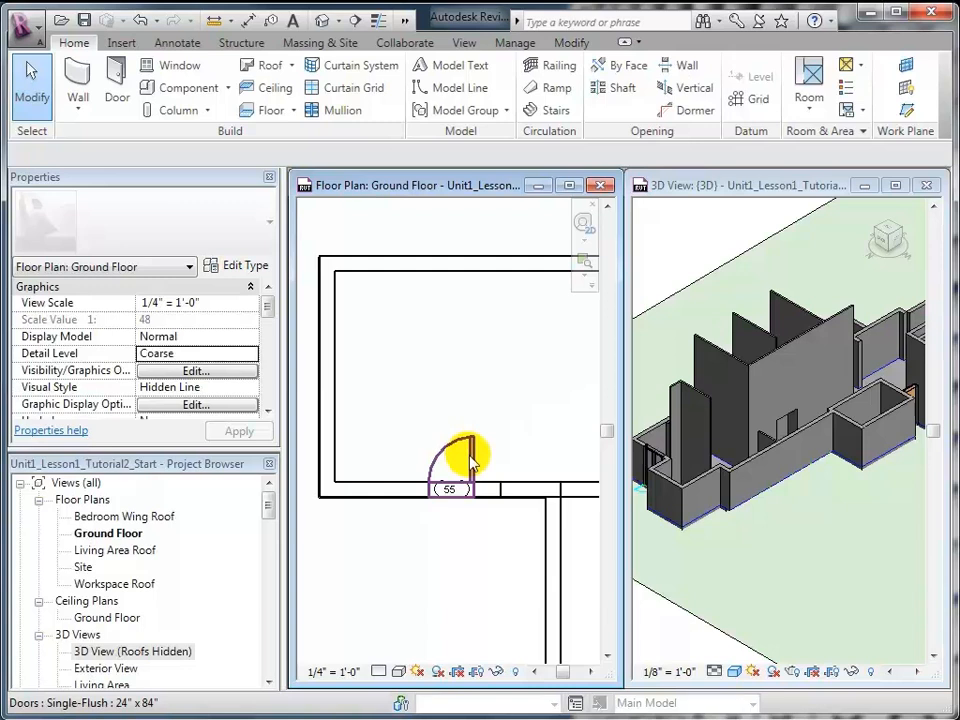
Step: Flip the new door's hinge side and set its distance to the neighbouring wall to 4'
left_click(460, 450)
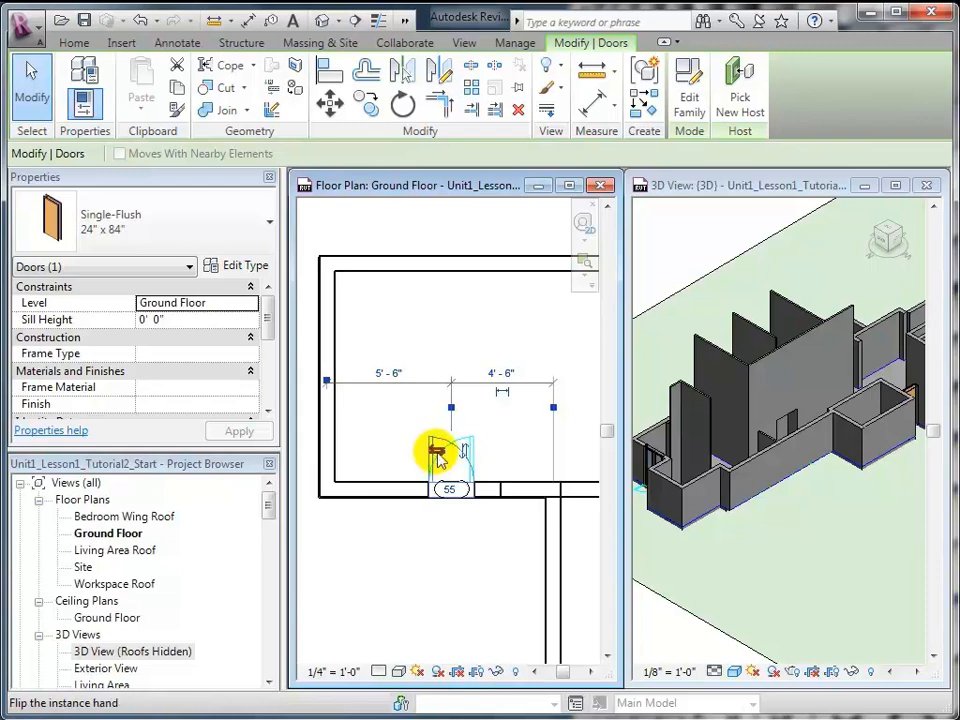
left_click(436, 454)
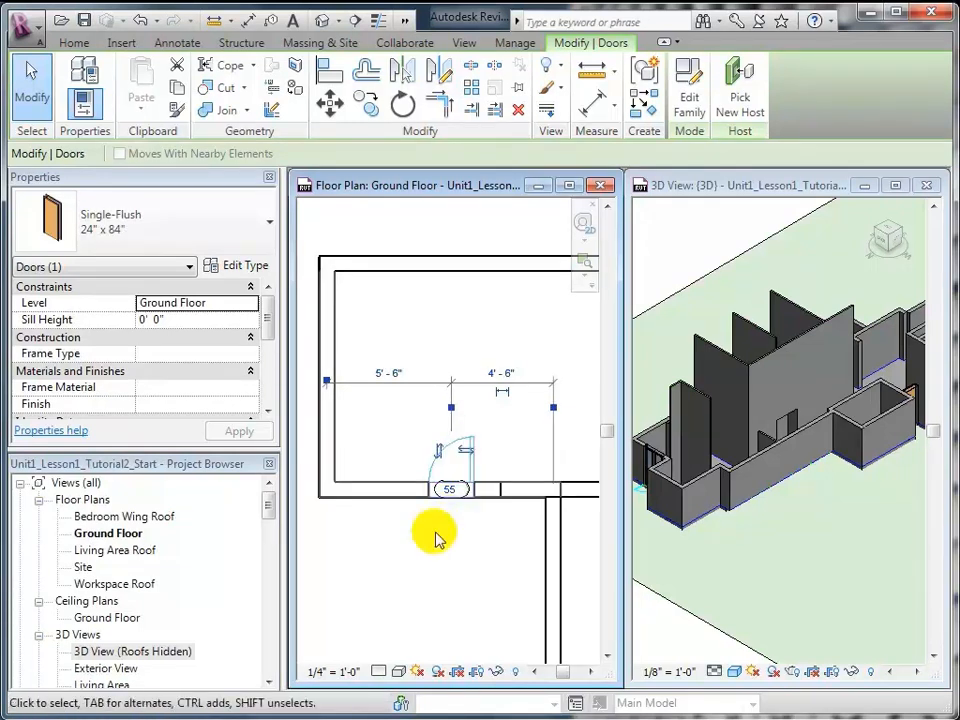
left_click(460, 470)
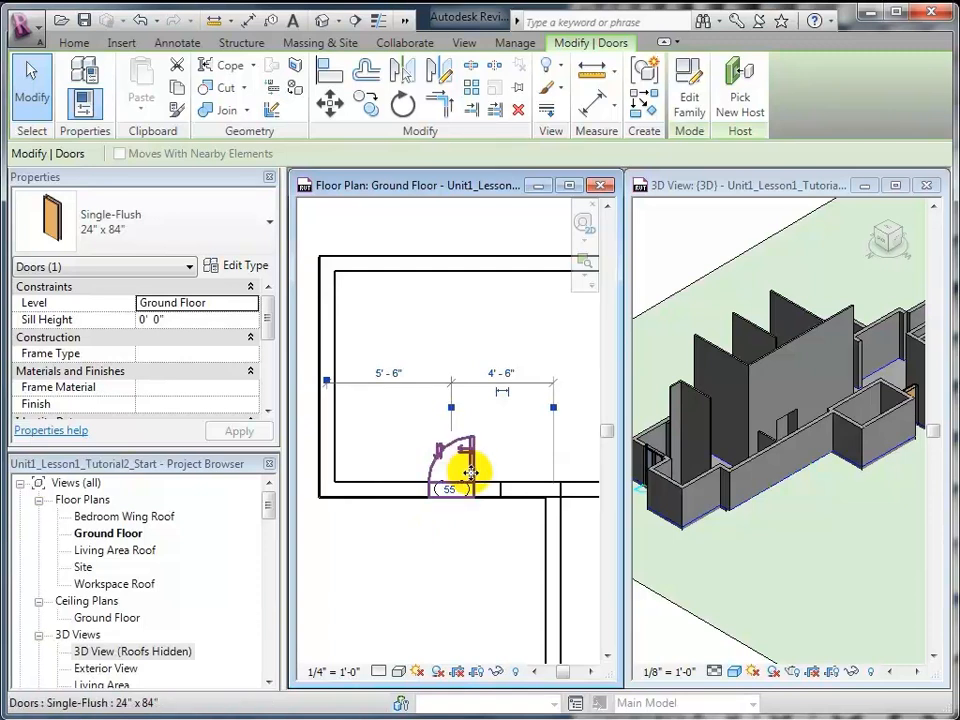
left_click_drag(456, 470, 390, 470)
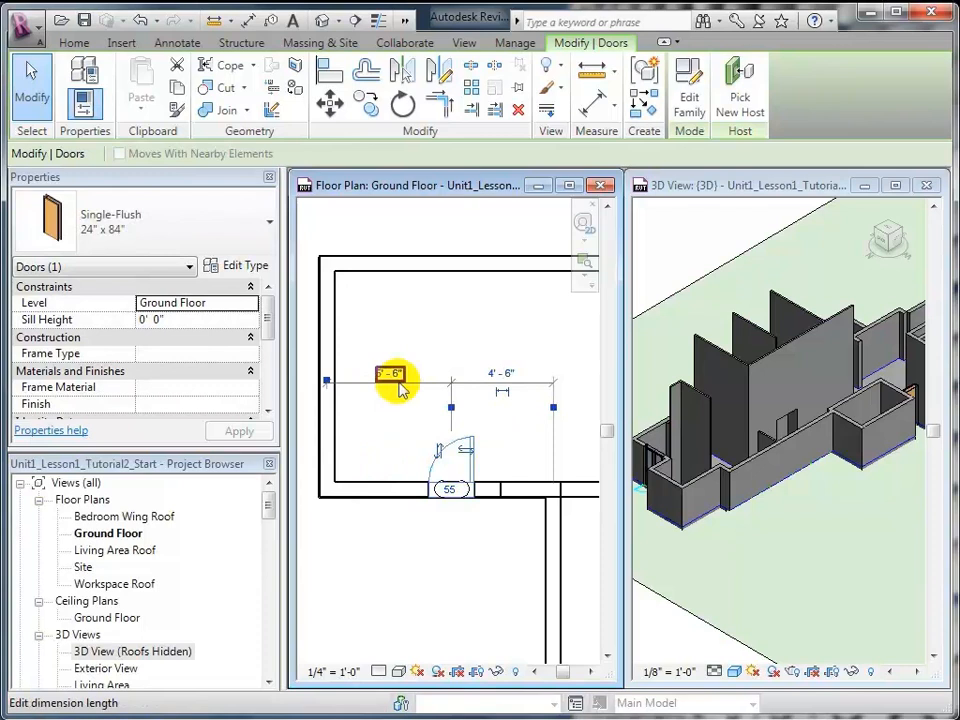
left_click(396, 374)
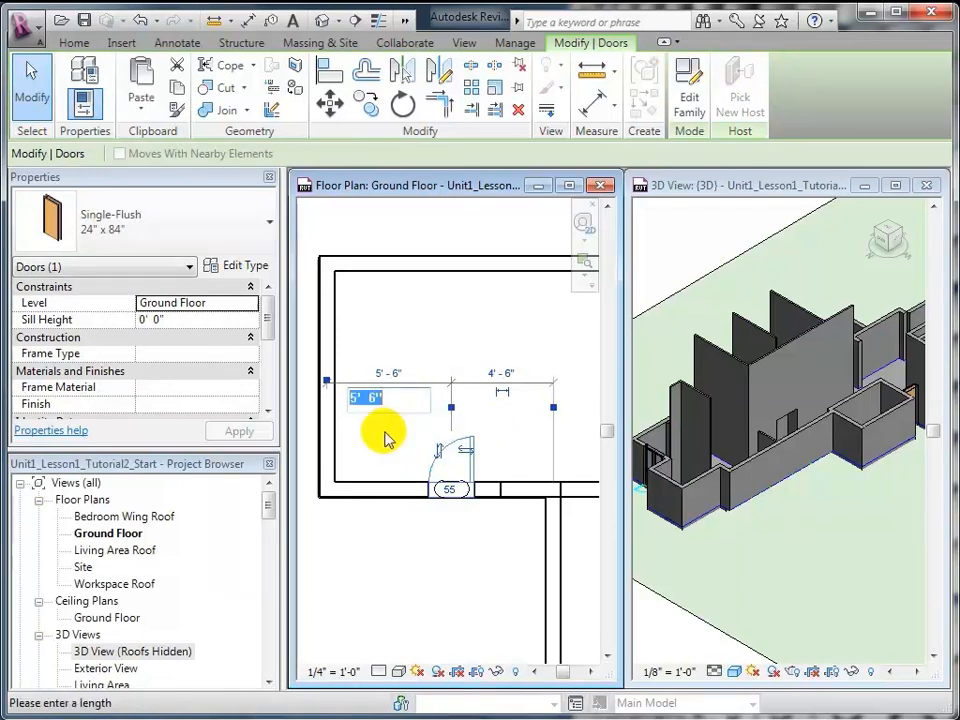
type("4'")
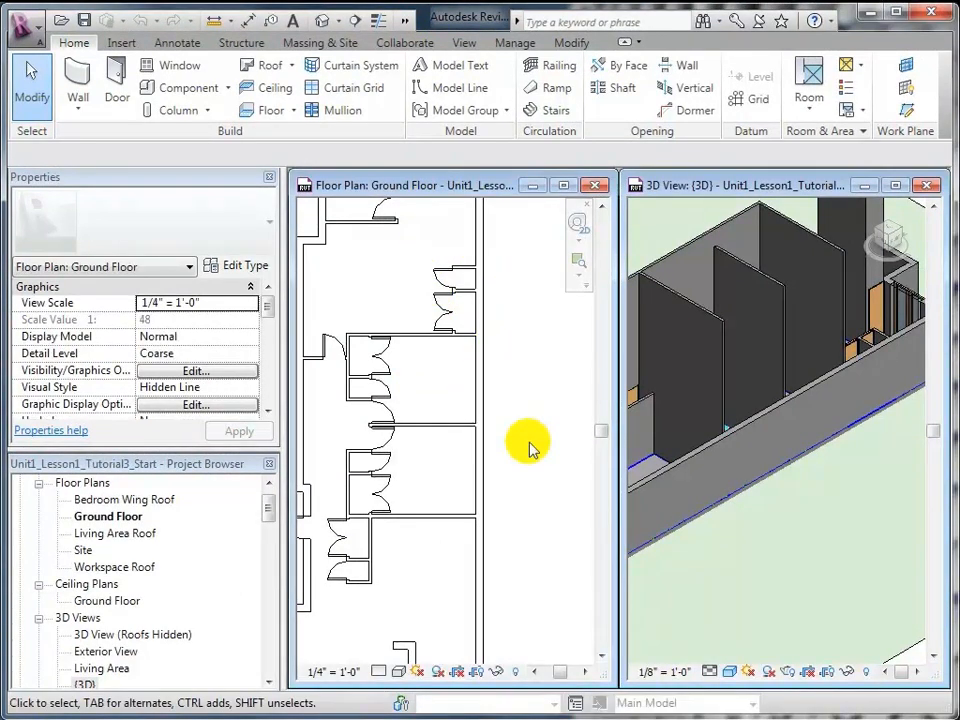
mouse_move(516, 450)
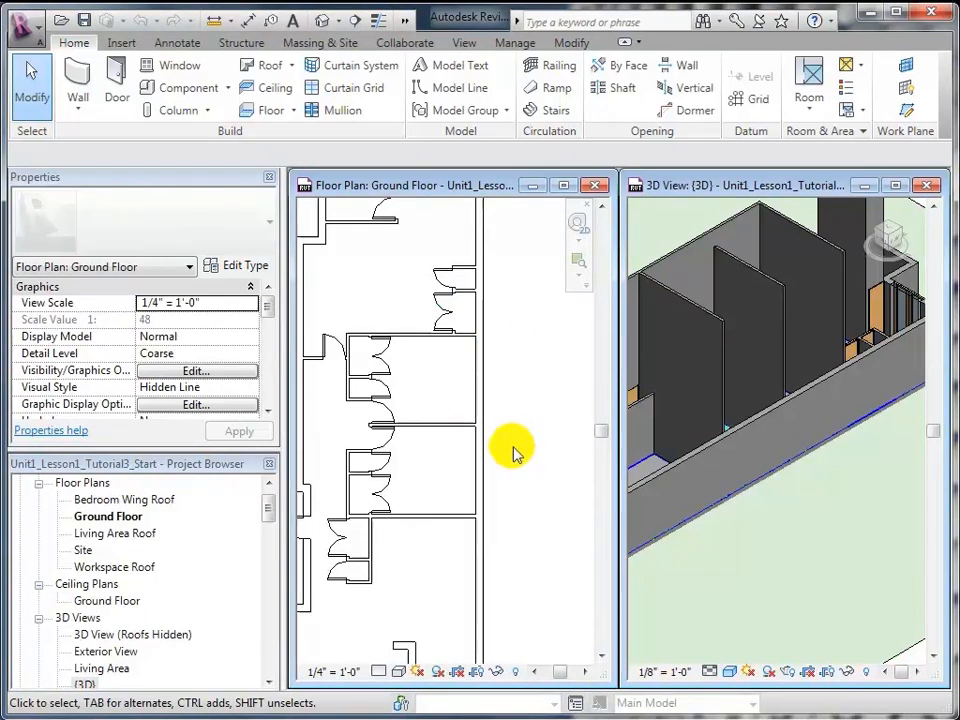
mouse_move(518, 472)
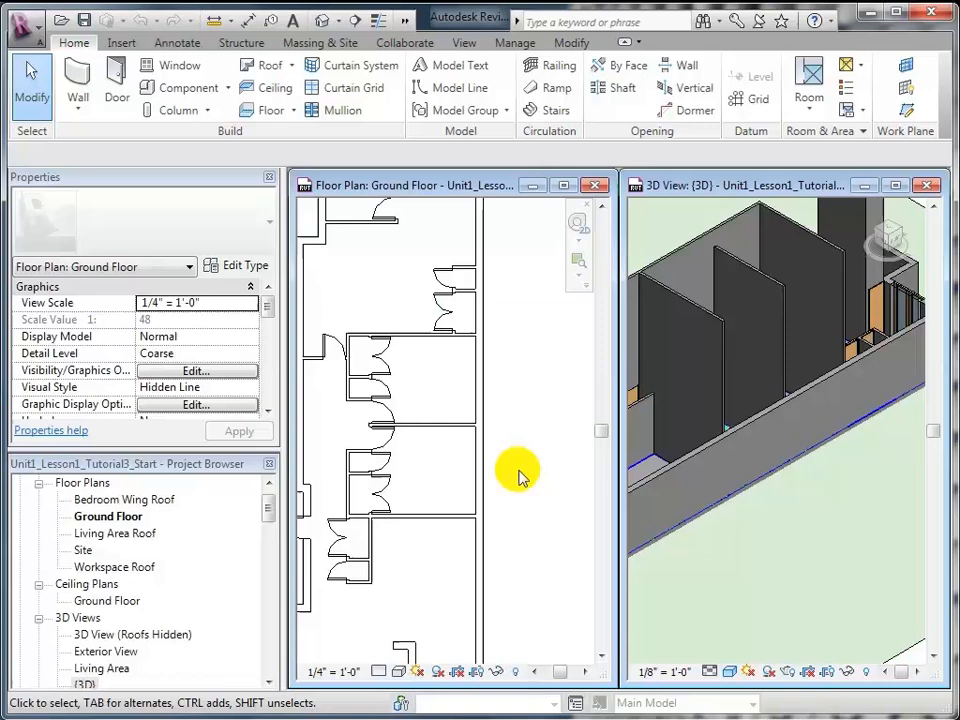
Step: Switch the ground floor plan's visual style to Wireframe to reveal the underlay openings
left_click(400, 672)
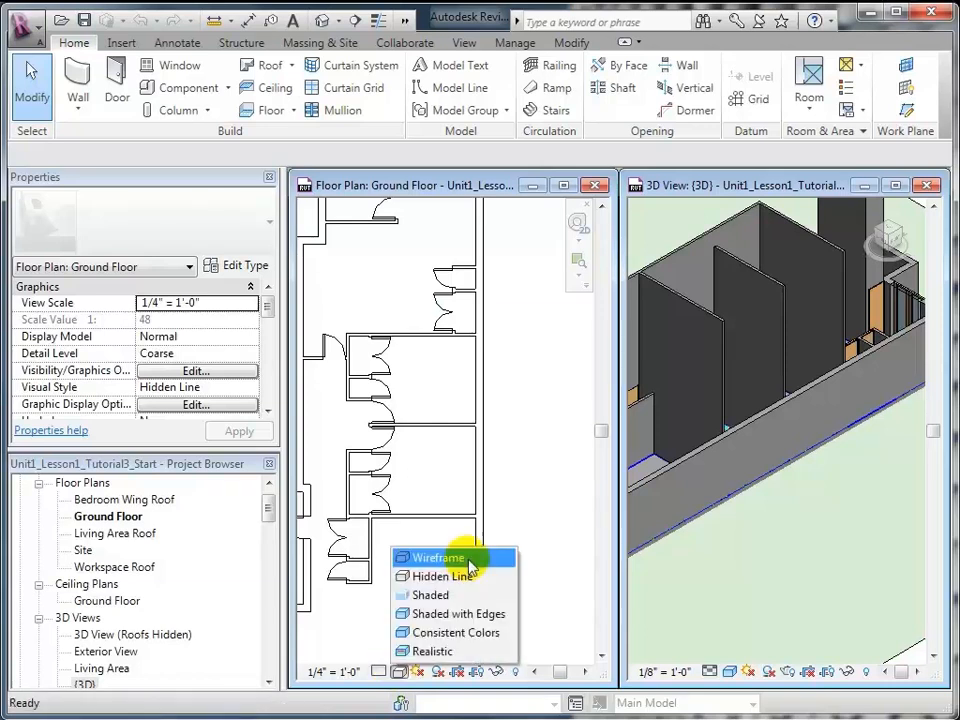
left_click(436, 556)
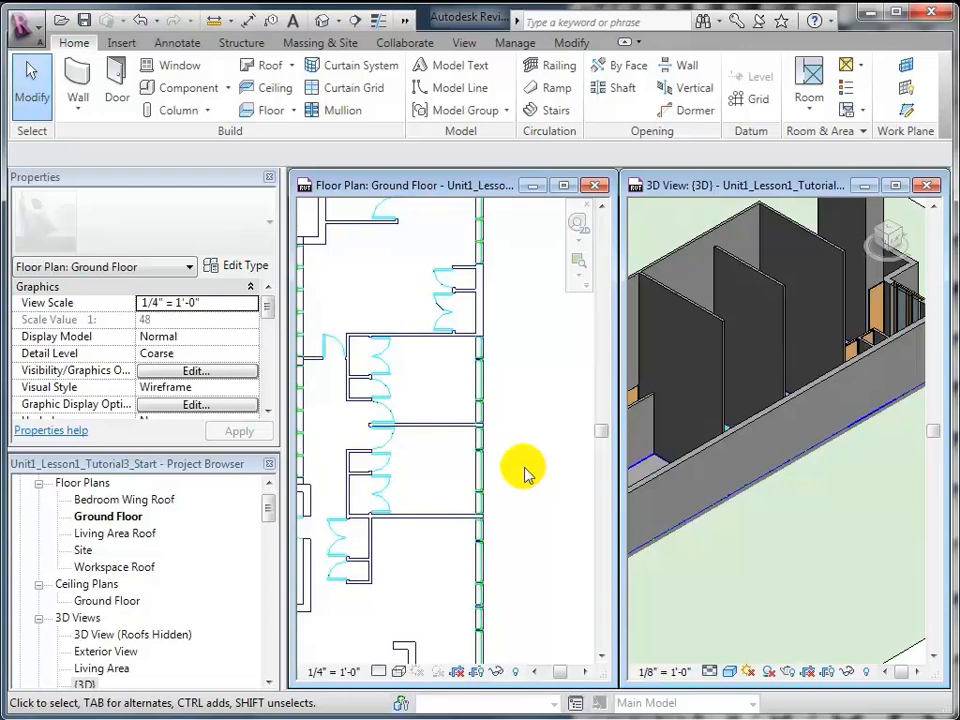
mouse_move(540, 440)
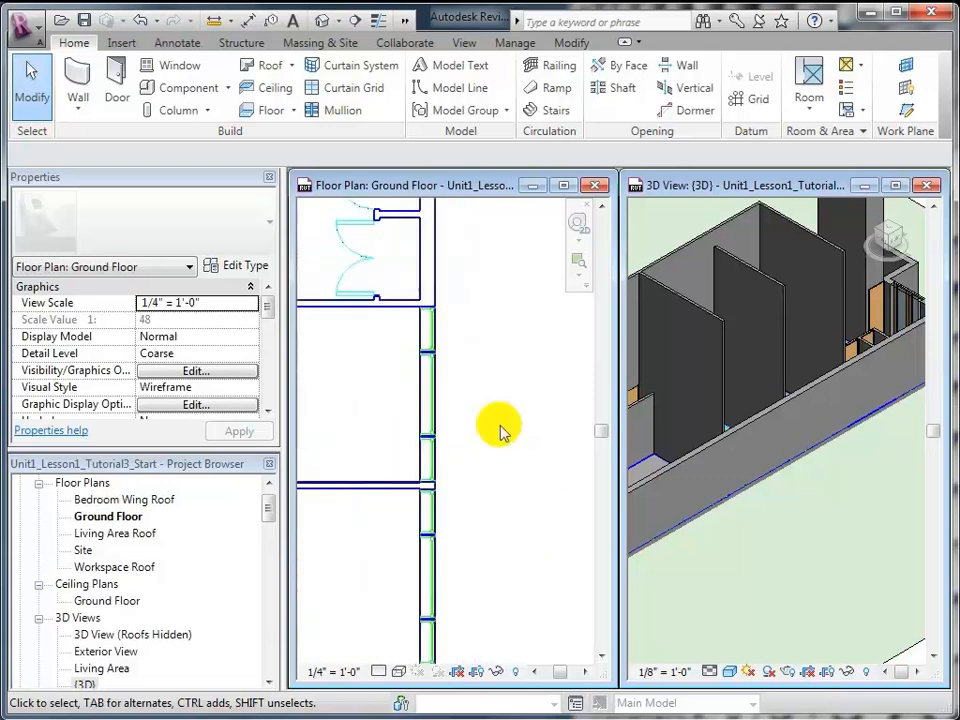
left_click(456, 470)
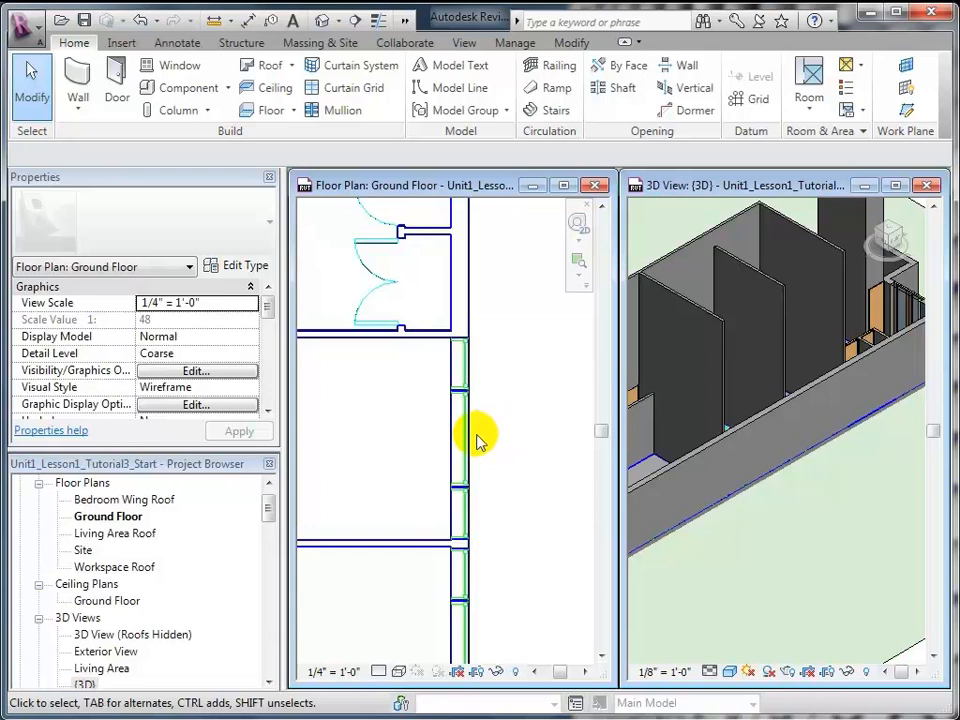
mouse_move(178, 64)
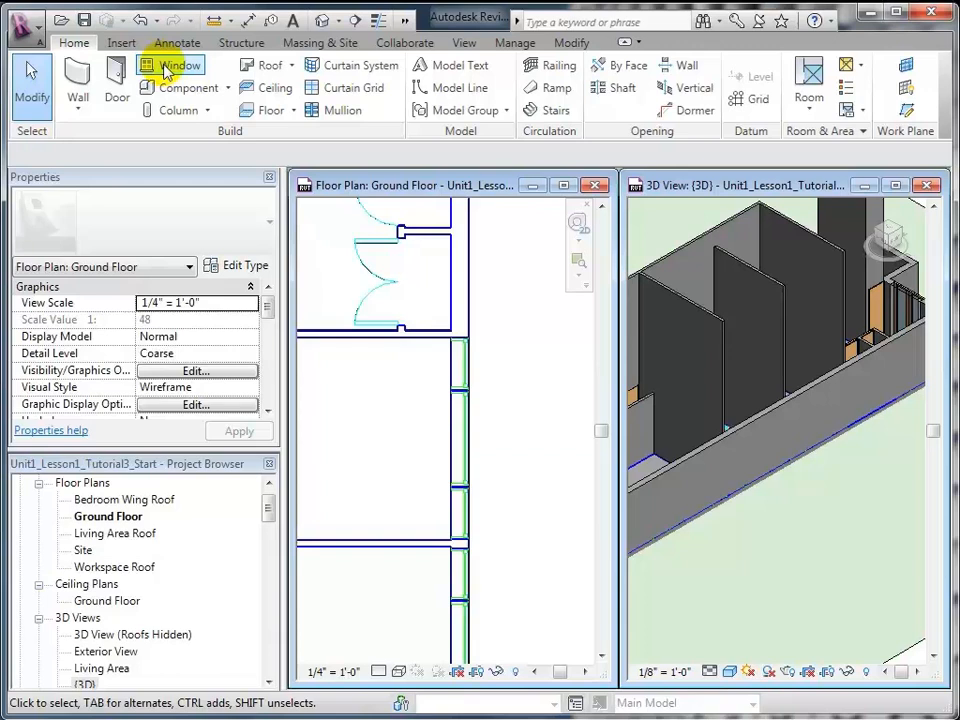
Step: Place a Fixed with Trim 44" x 24" window in the long wall at an underlay opening
left_click(178, 84)
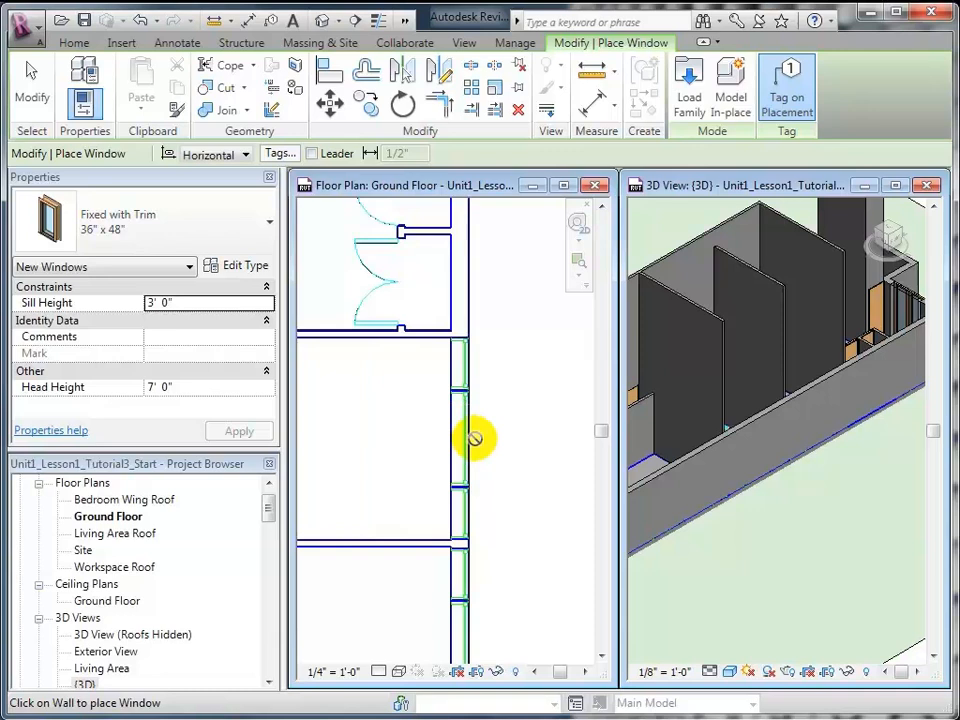
mouse_move(220, 222)
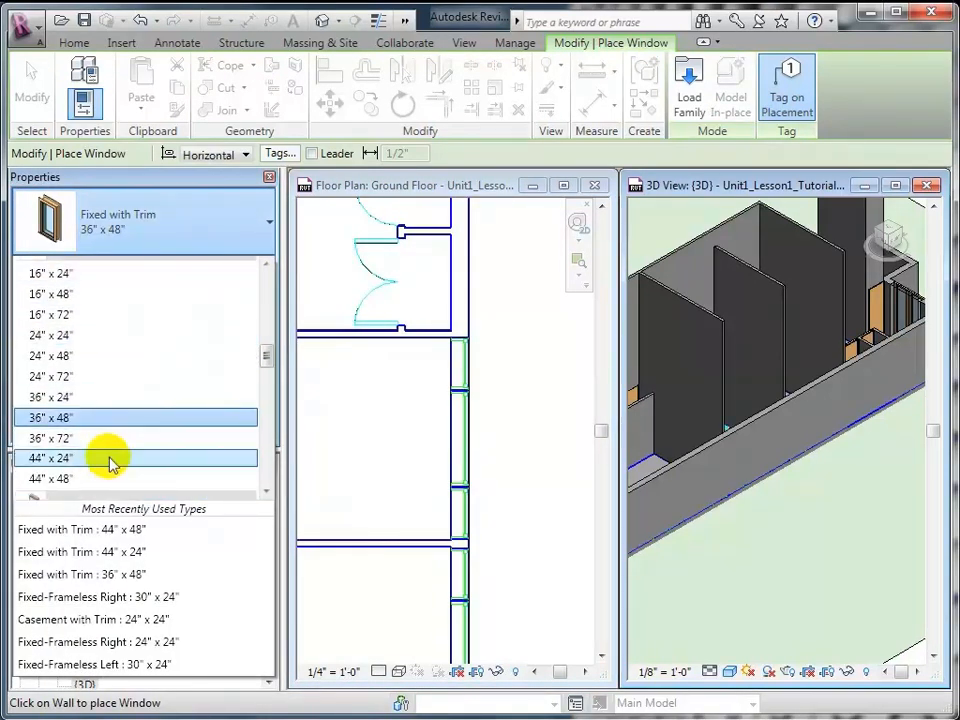
left_click(50, 458)
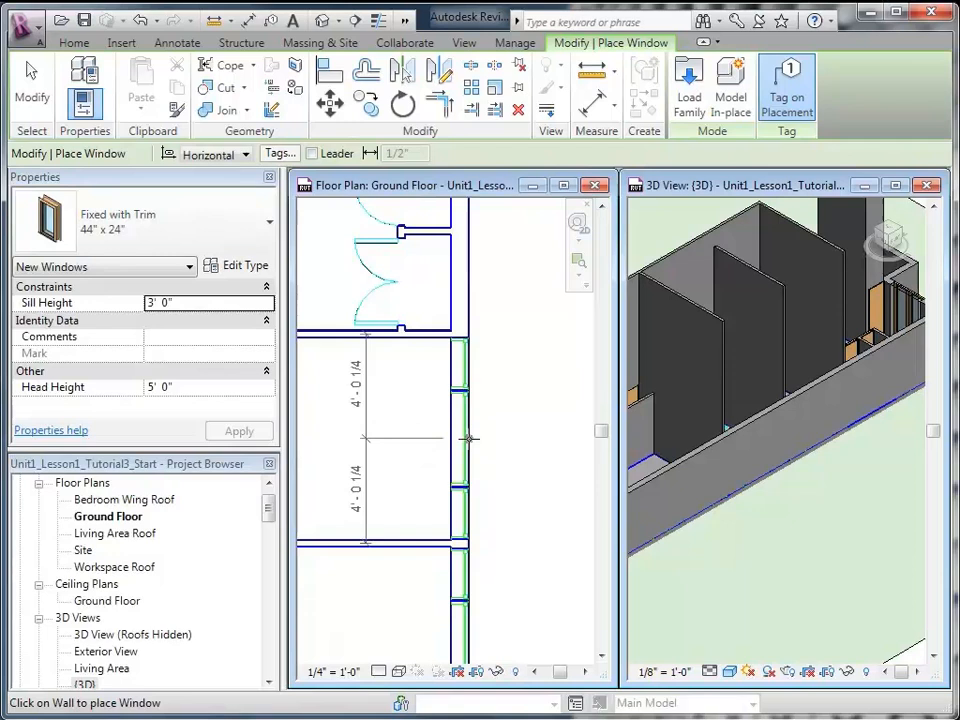
left_click(468, 438)
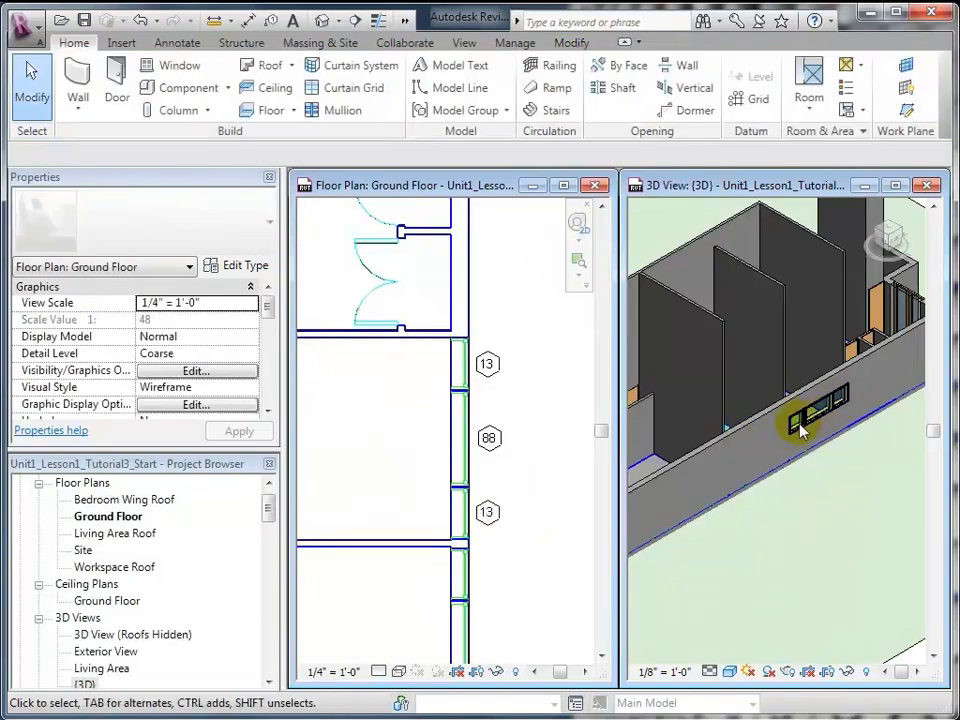
left_click(810, 424)
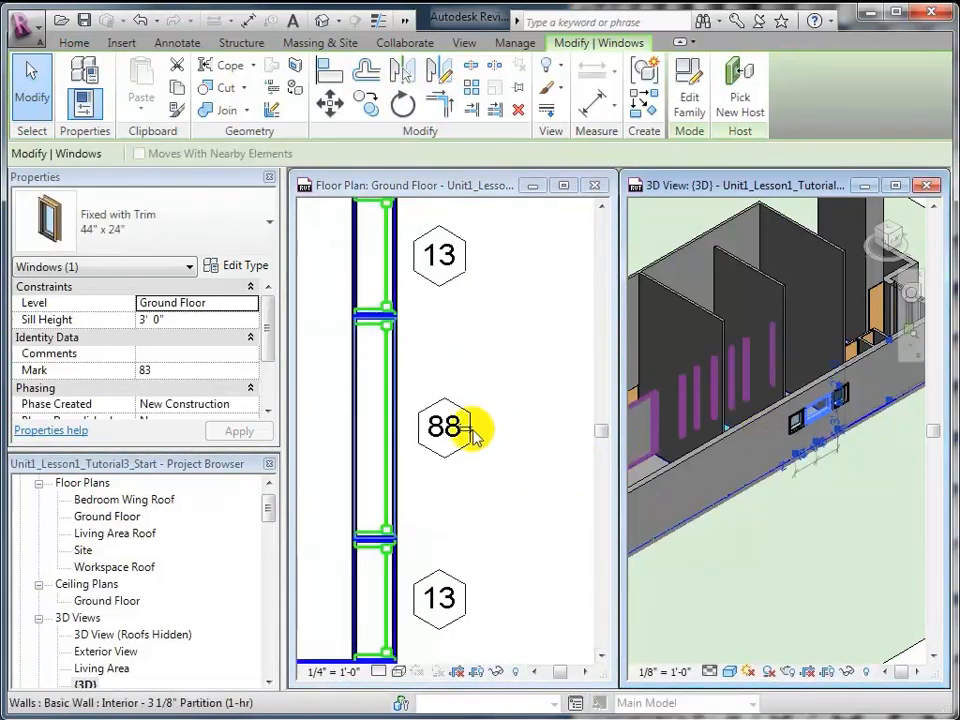
left_click(456, 428)
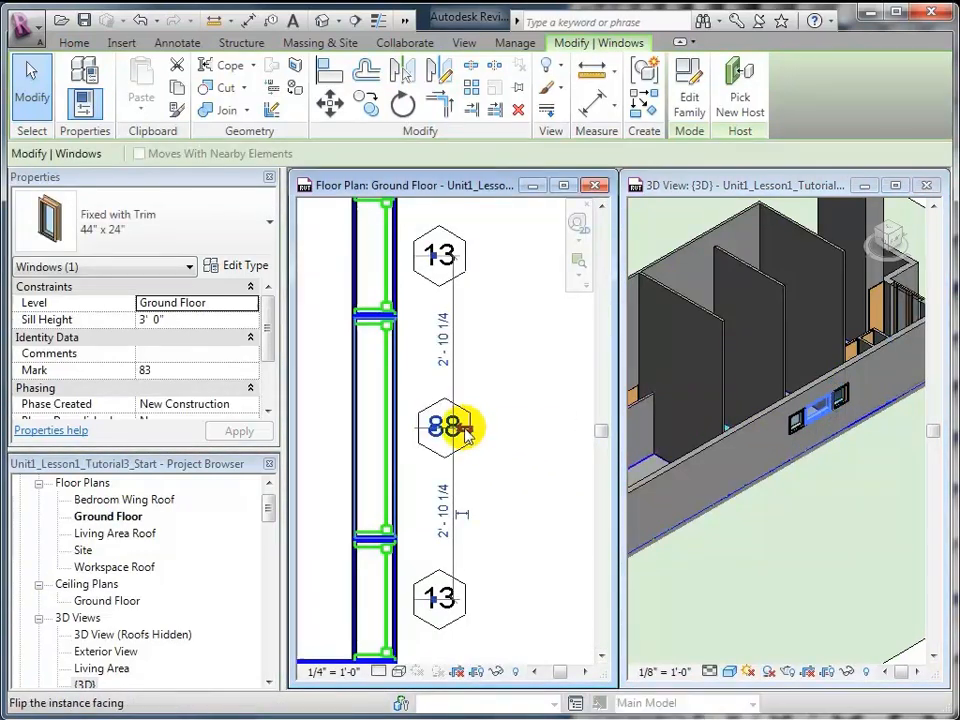